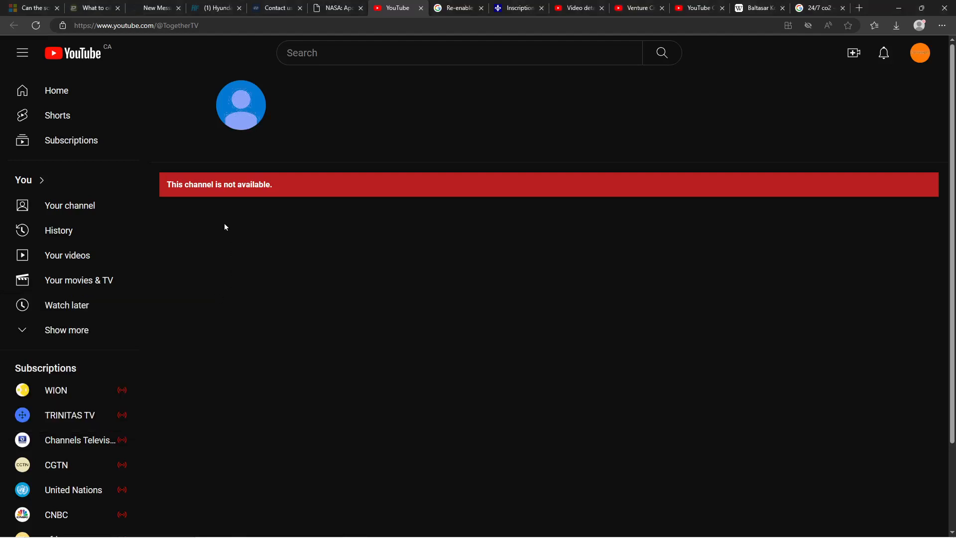
mouse_move(248, 232)
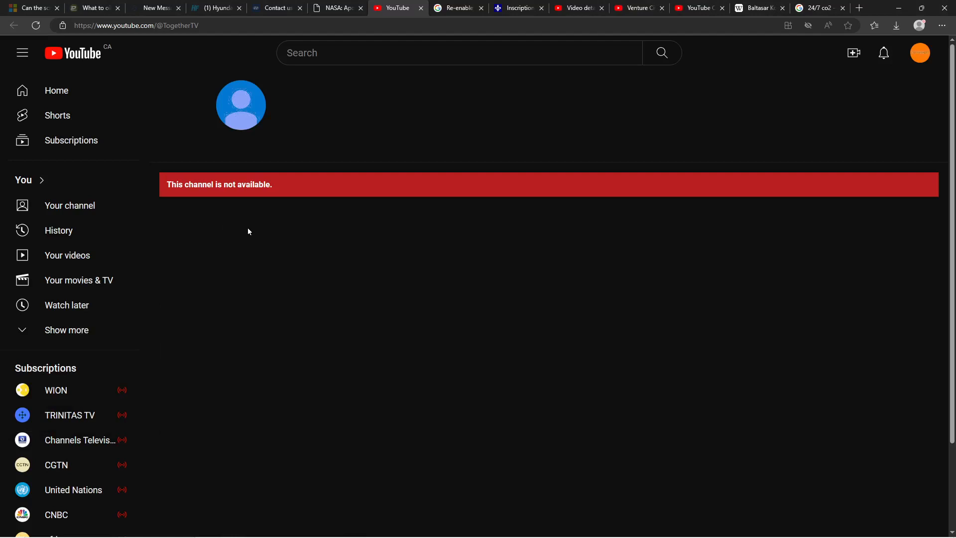
mouse_move(285, 188)
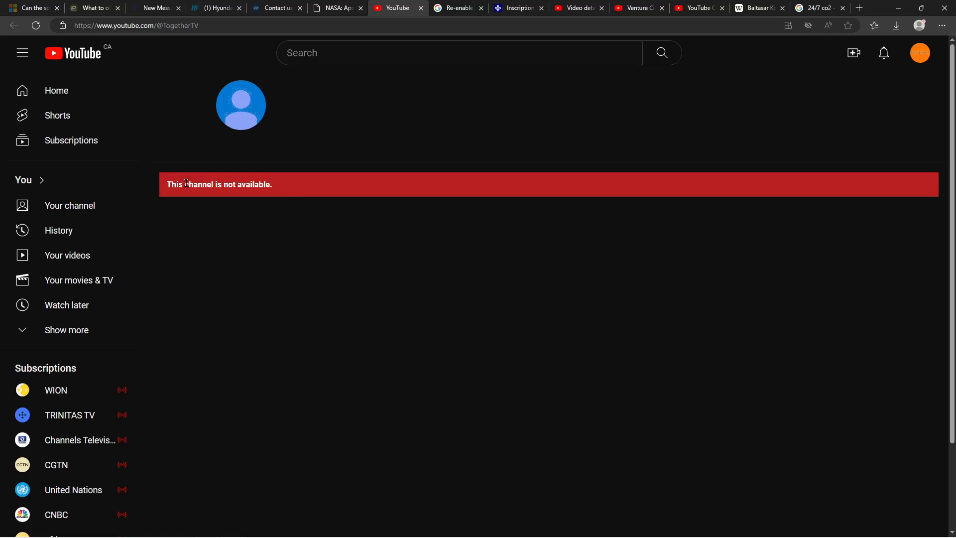
mouse_move(298, 194)
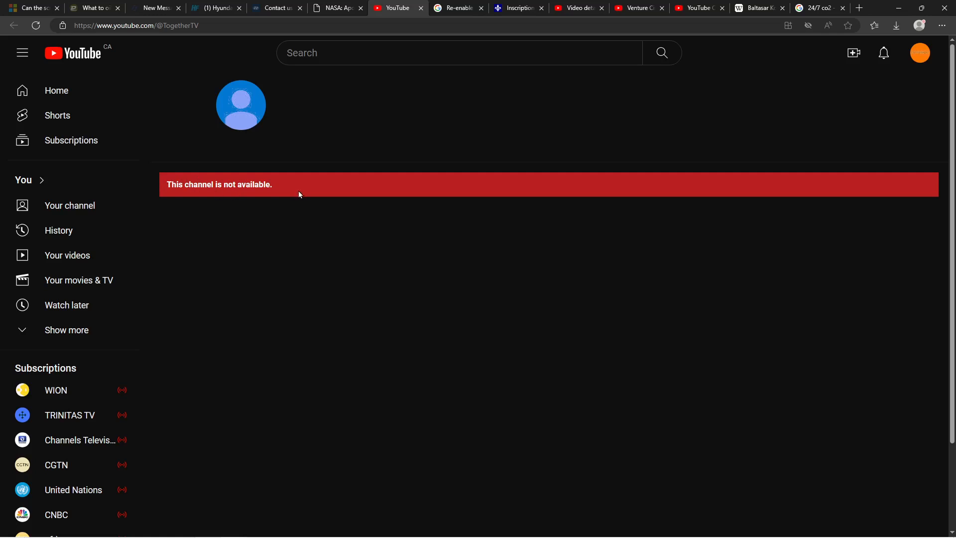
Switch to the YouTube Help 'Re-enable hidden channel' article from the unavailable channel page
click(454, 8)
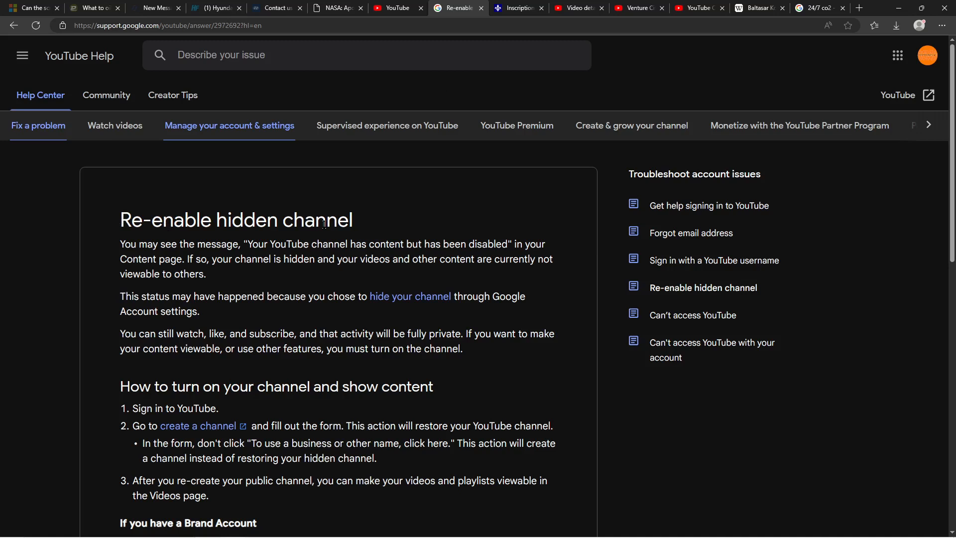
mouse_move(383, 215)
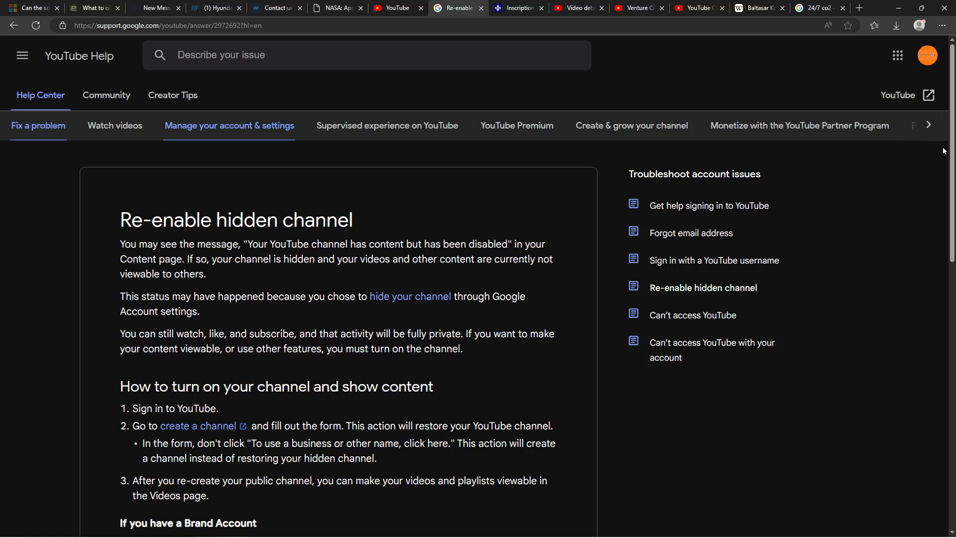
scroll(down, 3)
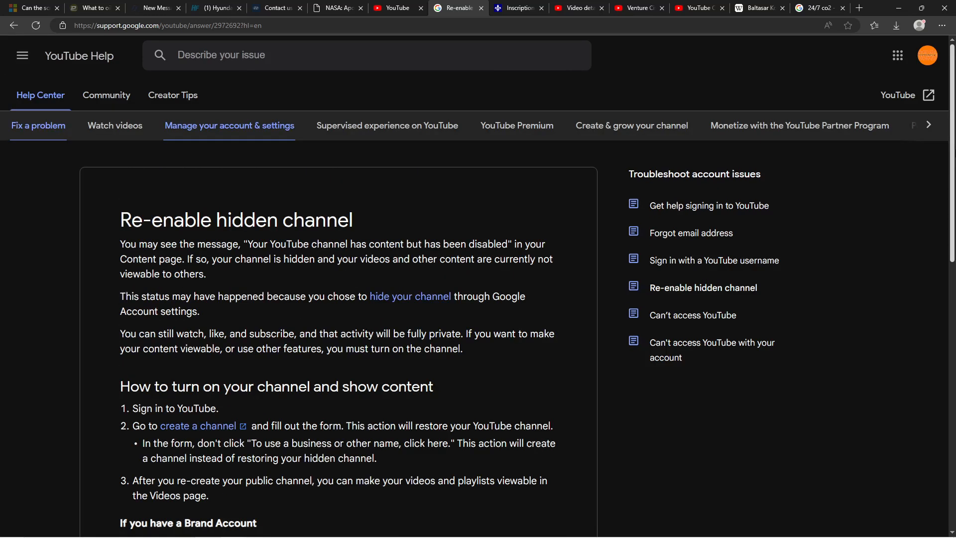
mouse_move(358, 188)
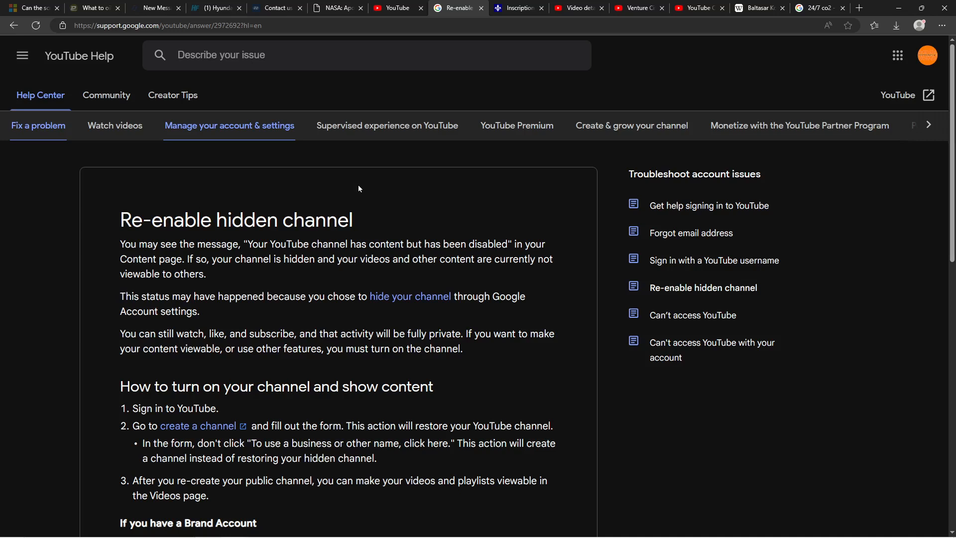